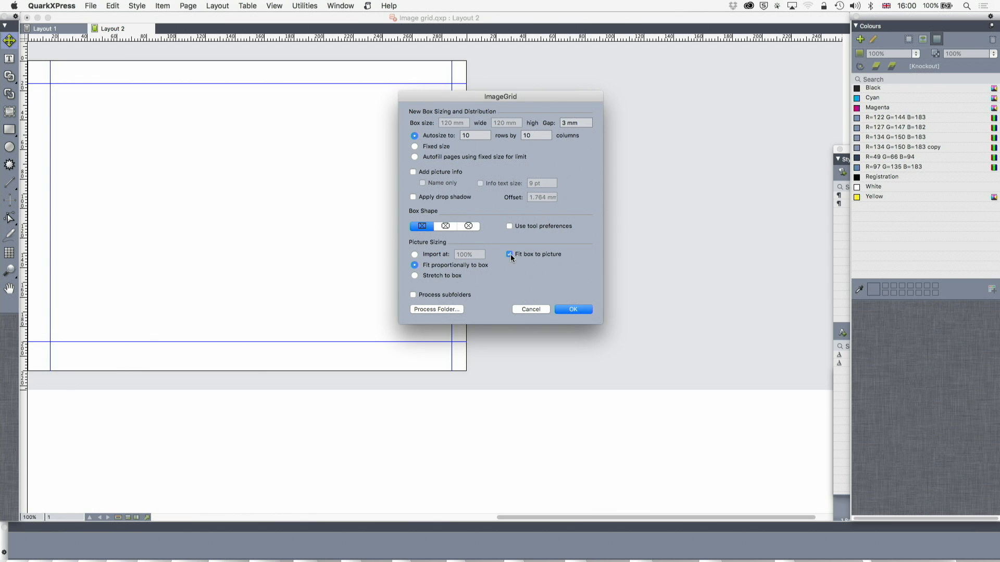
# Autosize the ImageGrid to 10 rows by 10 columns with Fit box to picture ticked
pyautogui.click(509, 253)
pyautogui.write('16')
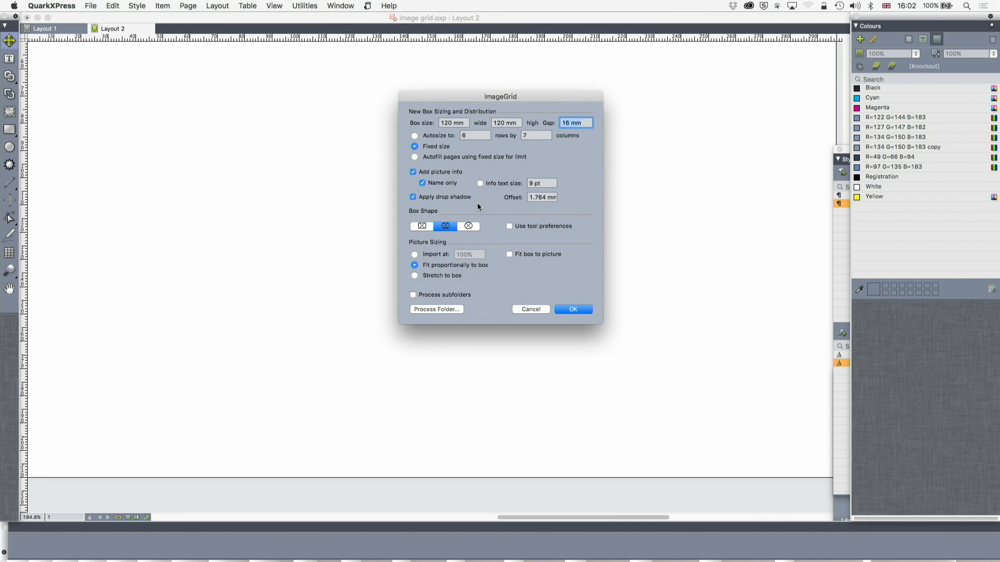
# Set ImageGrid to fixed 120×120 mm rounded boxes, 16 mm gap, name captions and drop shadow
pyautogui.click(571, 310)
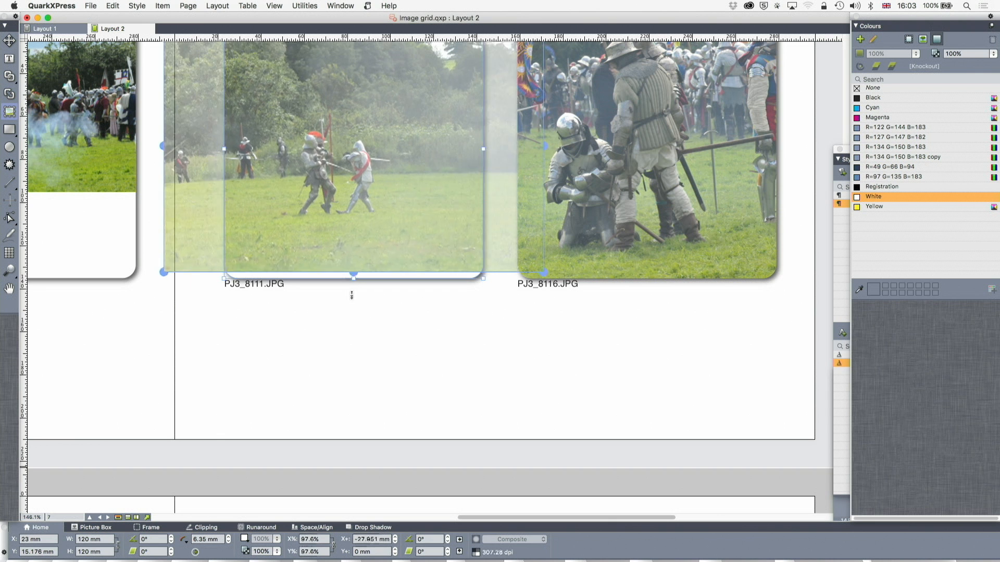
# Process the photo folder into rounded, drop-shadowed picture boxes captioned with file names
pyautogui.click(180, 28)
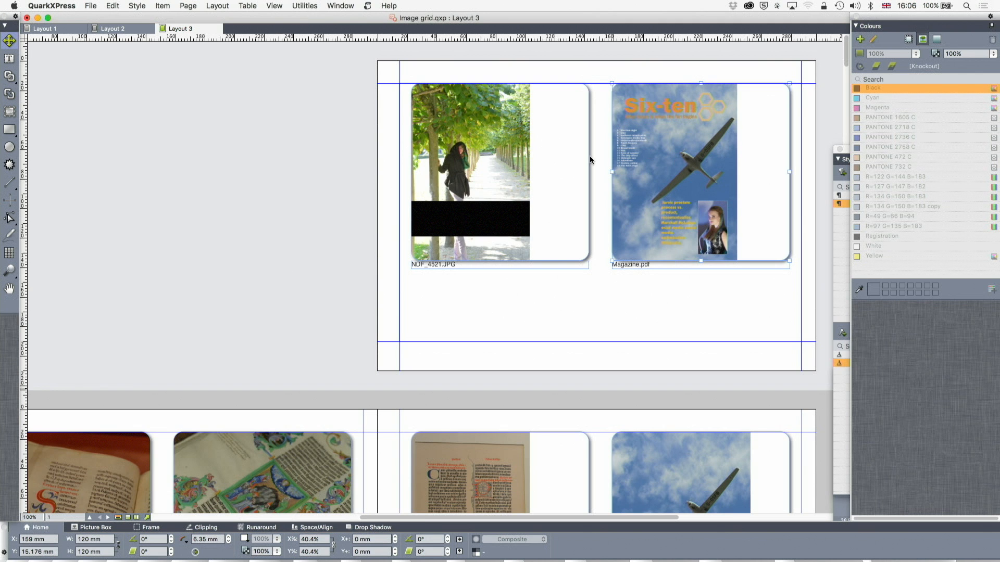